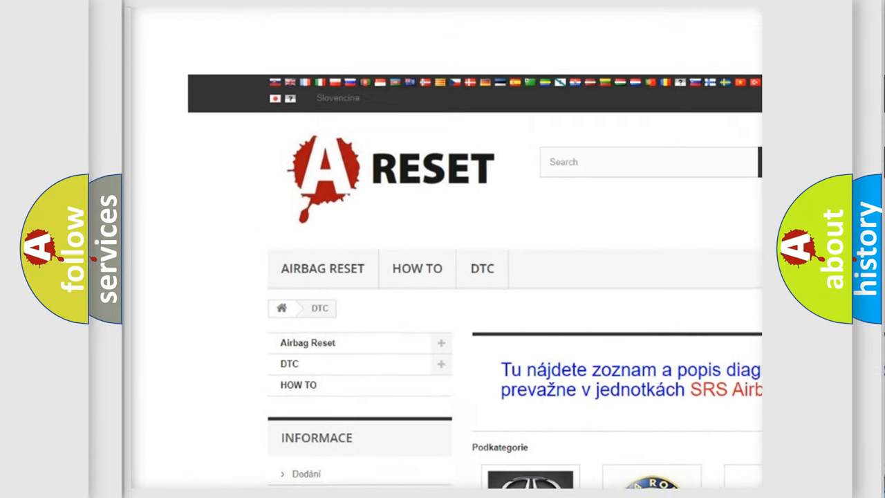
Scroll the DTC page down to the brand grid showing Acura, Audi, BMW and Fiat DTC tiles.
scroll("down", 3)
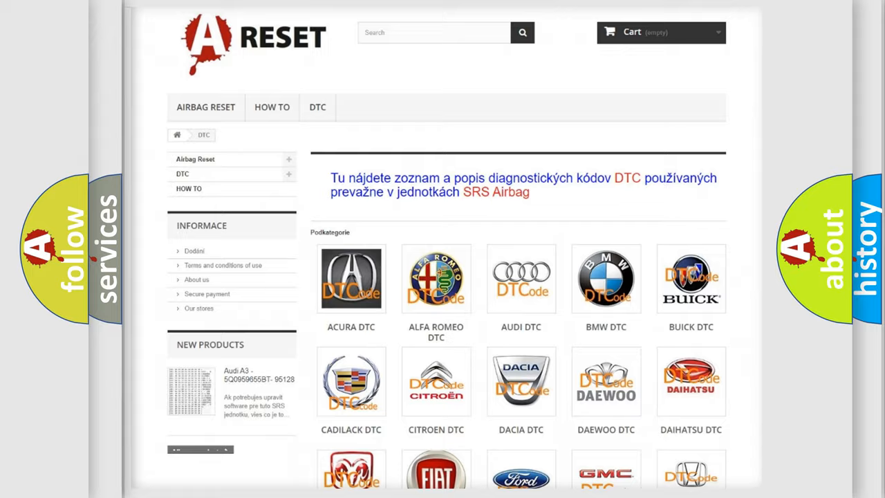
scroll("down", 3)
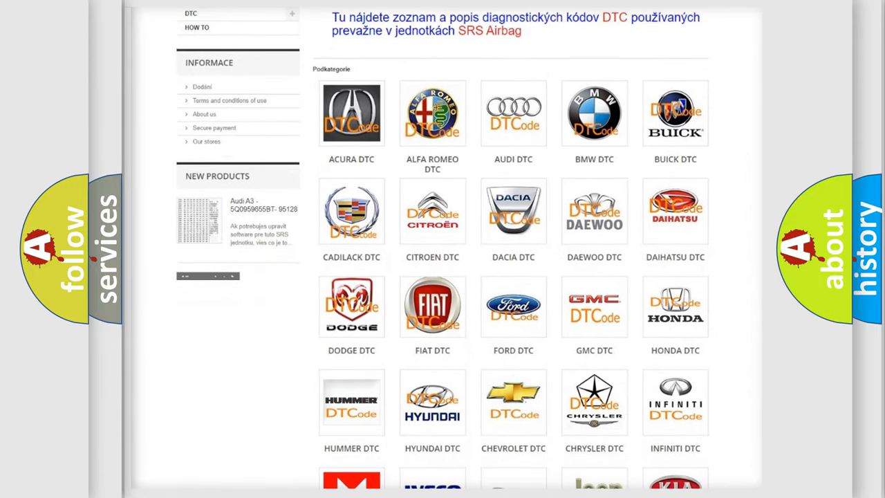
mouse_move(432, 306)
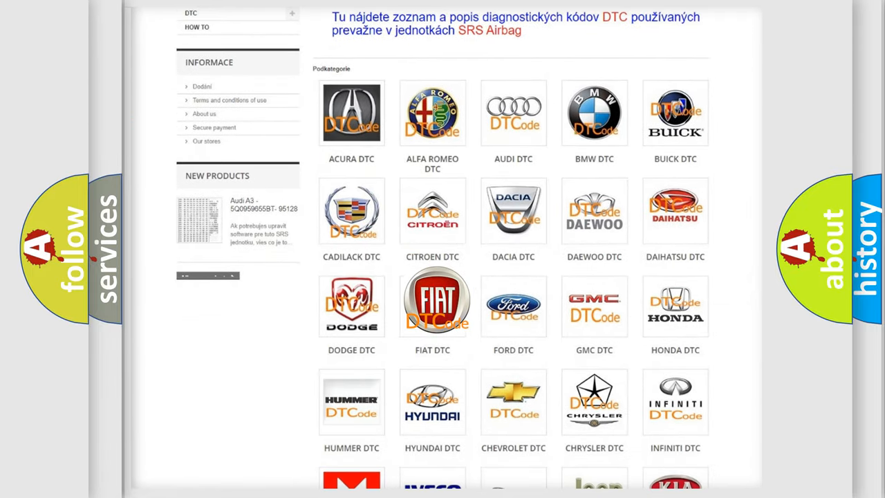
Open the FIAT DTC tile and scroll through its fault codes such as B0095, B1A20 and B1B00.
left_click(431, 304)
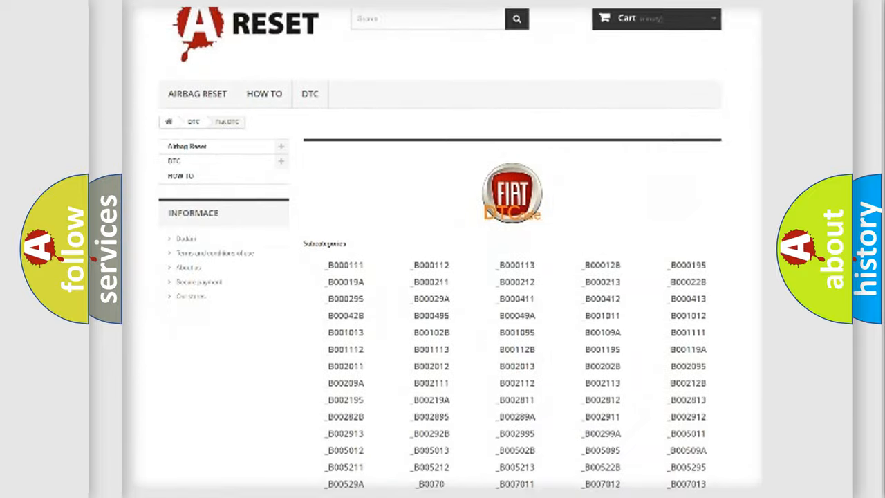
scroll("down", 3)
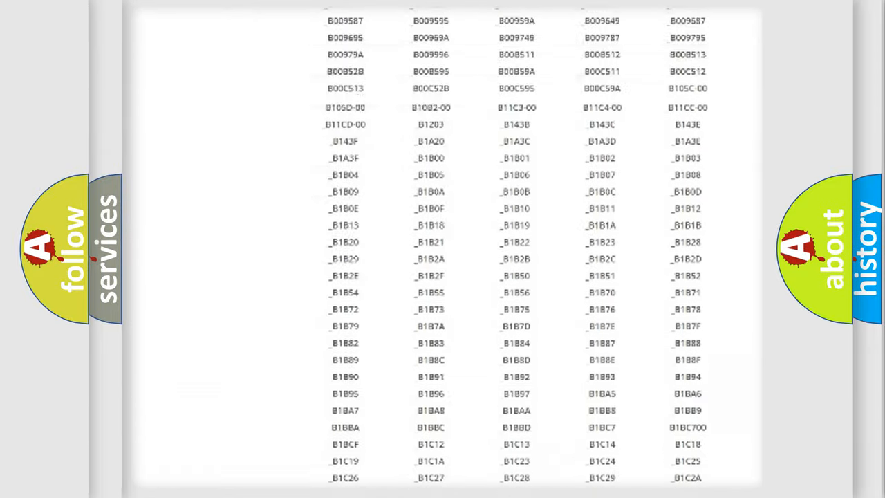